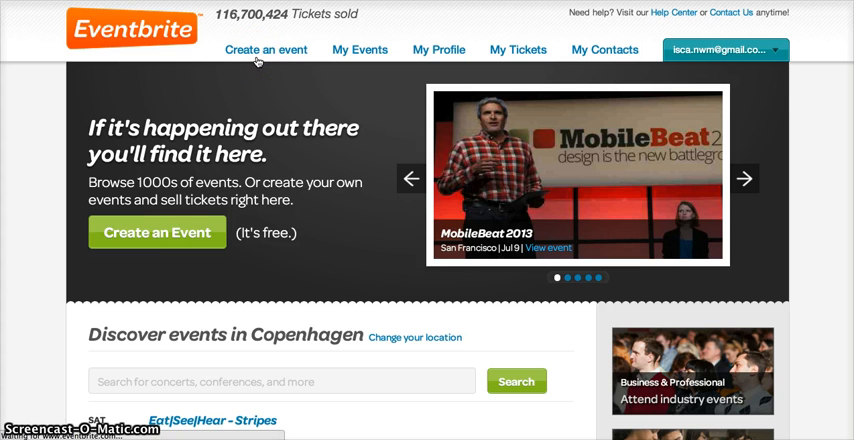
Start a new event with 'Create an event' in the top navigation bar
click(265, 49)
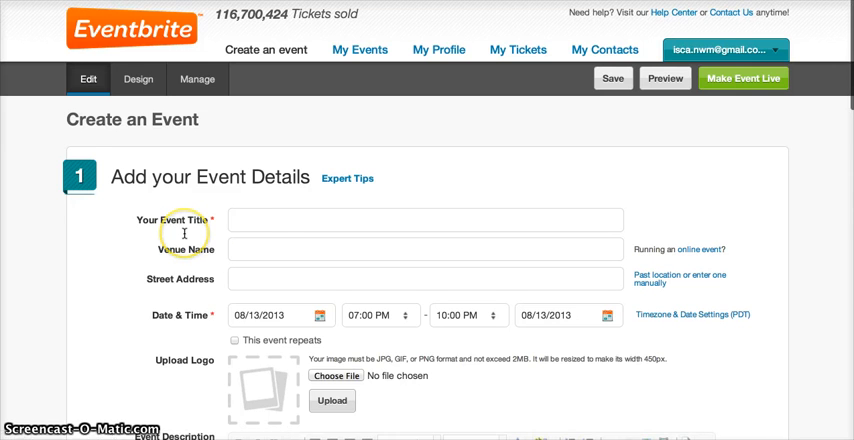
Enter title 'Family Running', venue 'Sam's Gym' and address 5 Regent Street, London
click(425, 220)
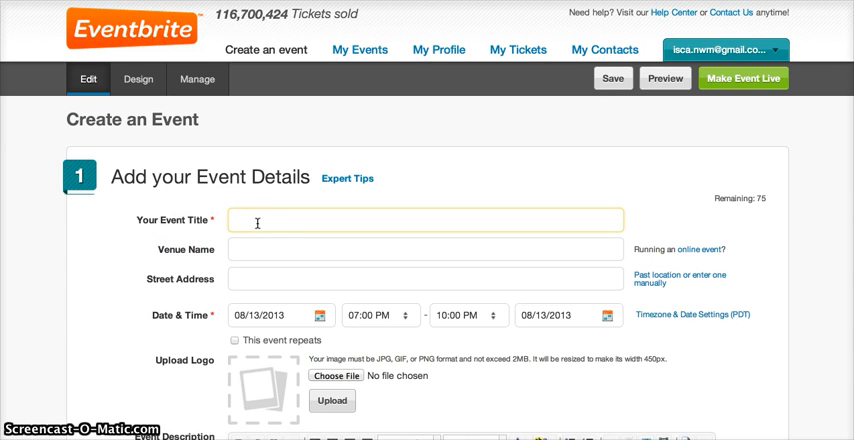
text(Family Running)
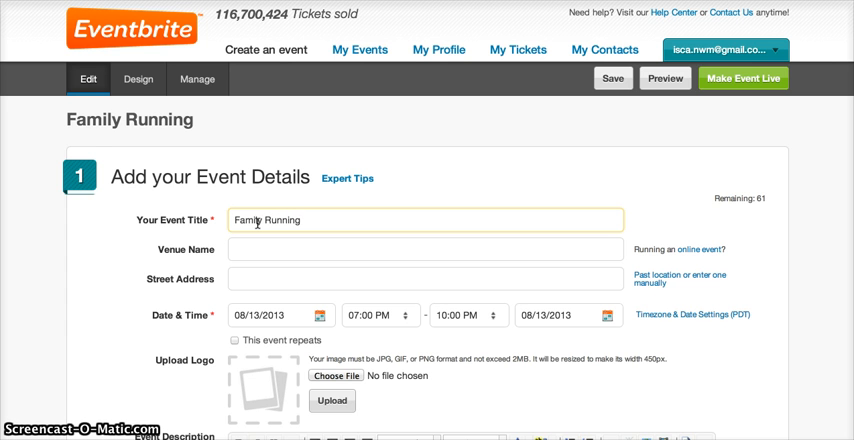
mouse_move(178, 253)
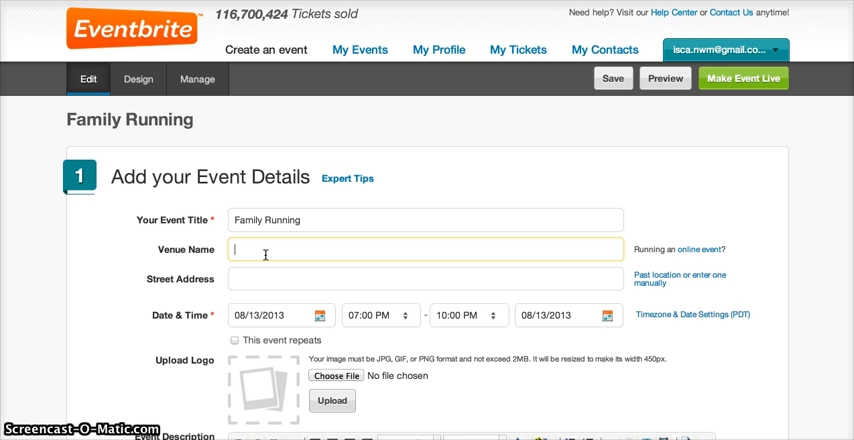
text(Sam's g)
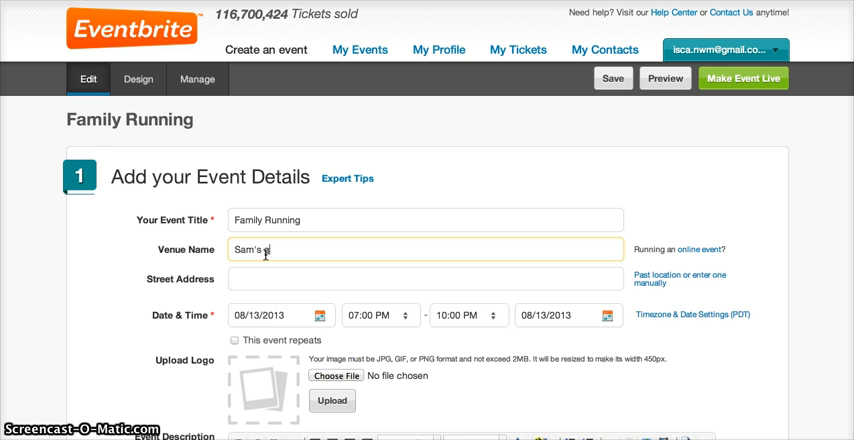
text(Gym)
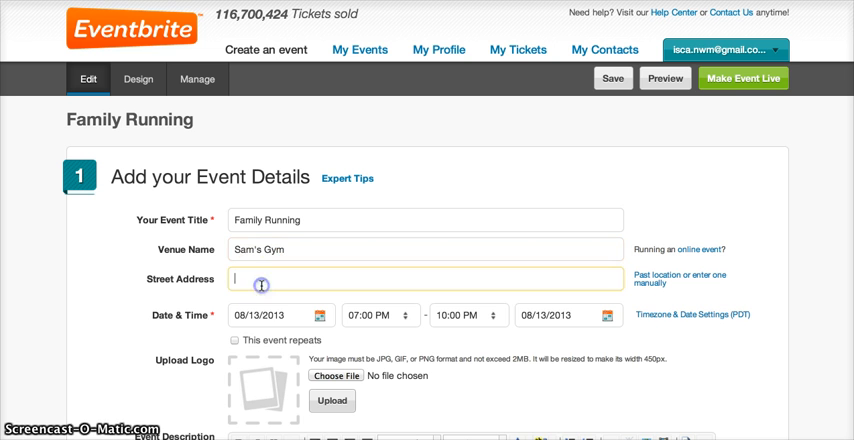
text(5 regent Street, London, United Kingdom)
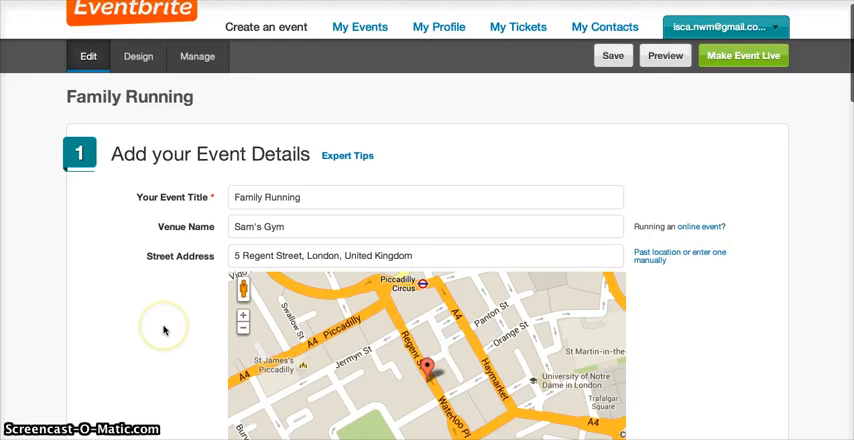
Set the event date to October 9, 2013, starting at 05:00 PM
scroll(down, 3)
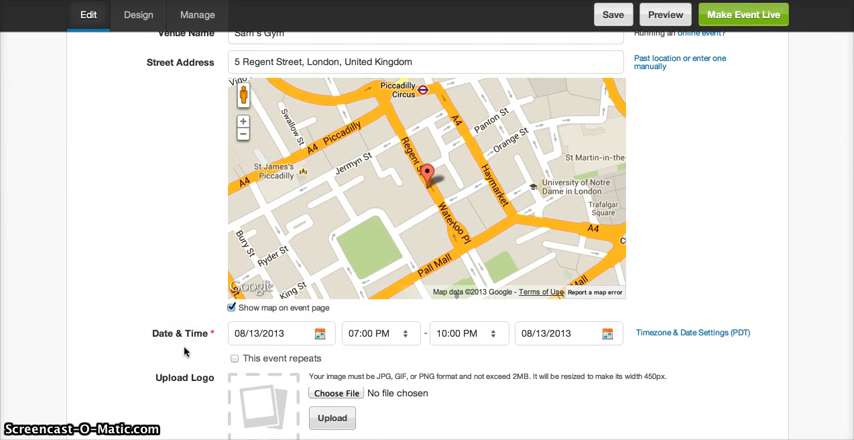
click(319, 333)
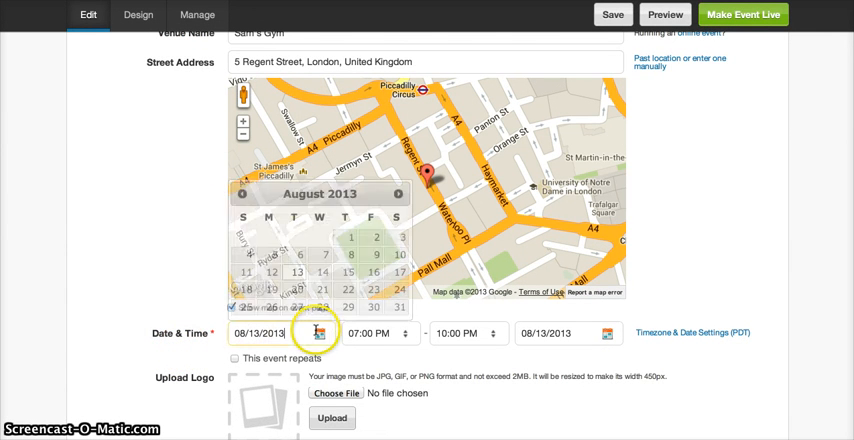
click(399, 193)
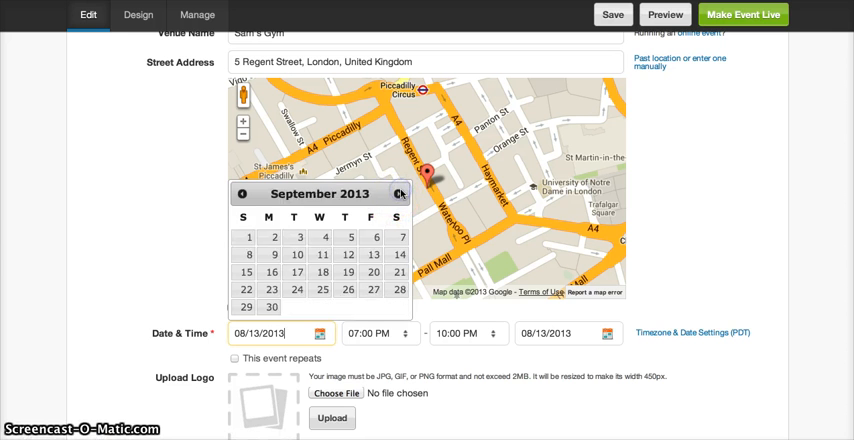
click(399, 193)
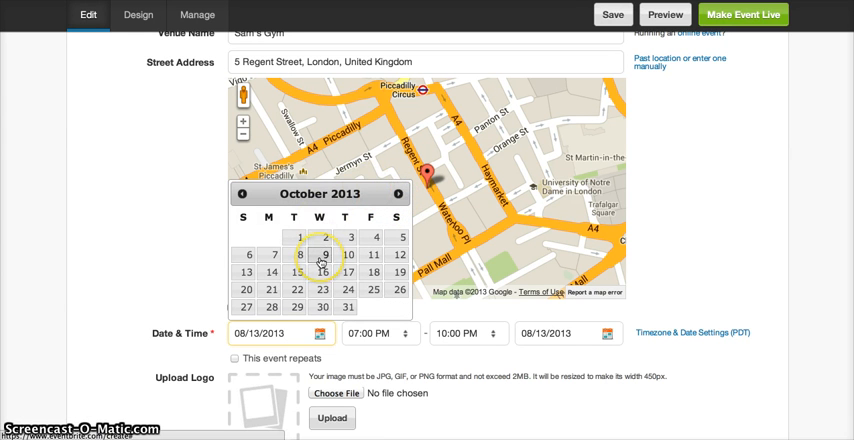
click(322, 256)
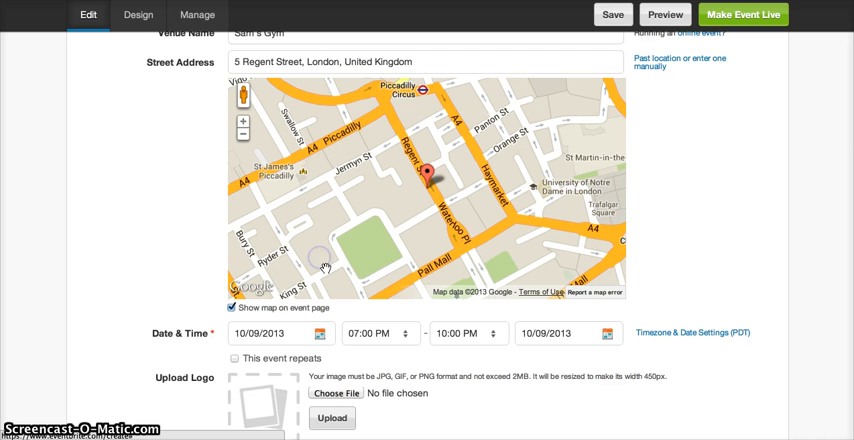
click(378, 333)
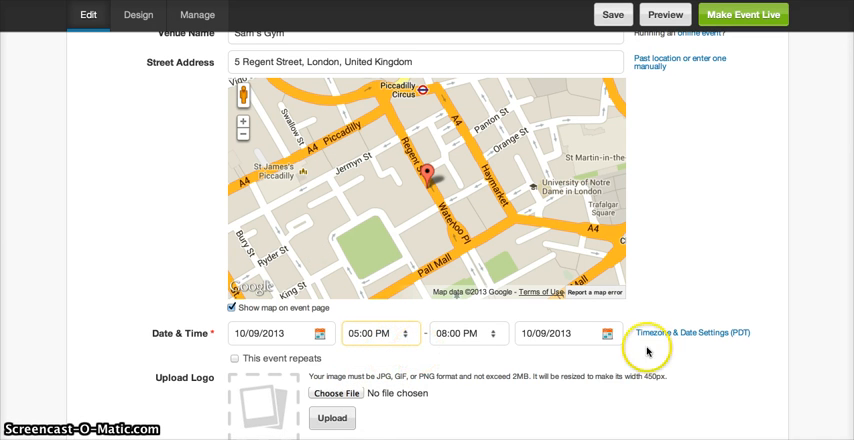
mouse_move(660, 351)
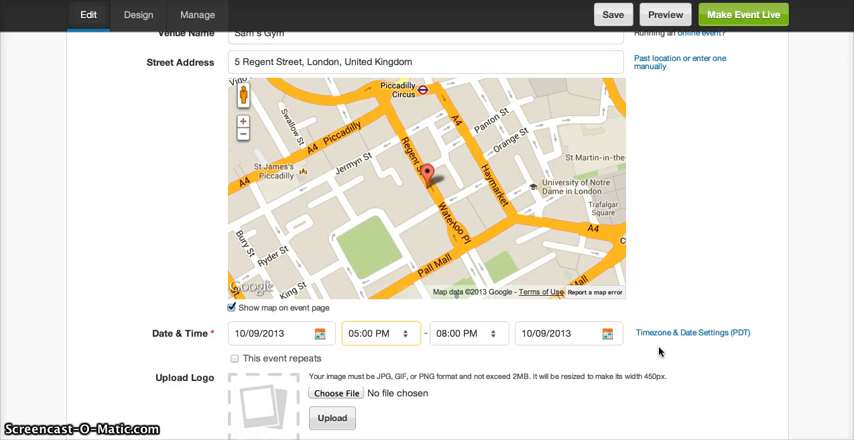
Open the timezone settings and browse the full time zone list for British Summer Time
click(693, 332)
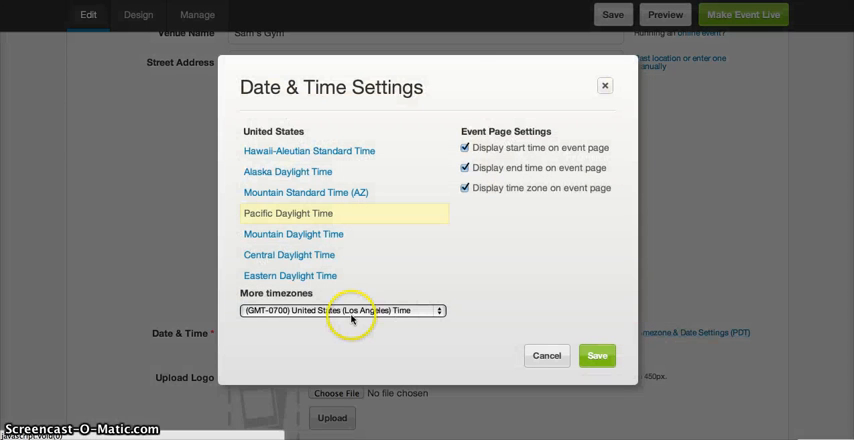
click(343, 311)
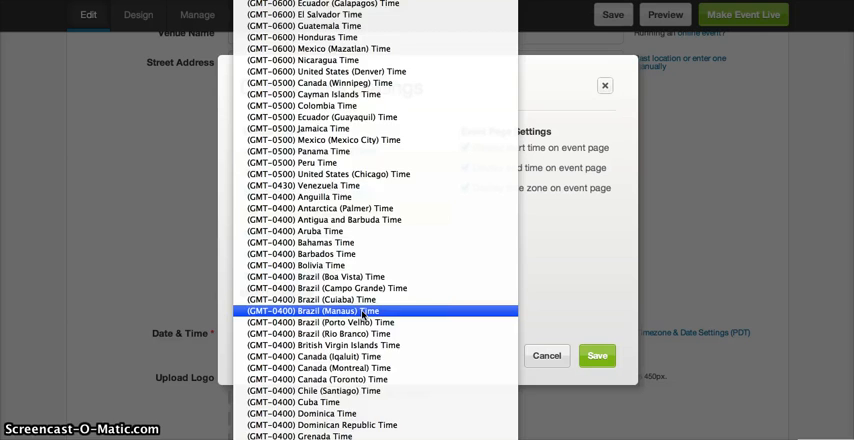
scroll(down, 3)
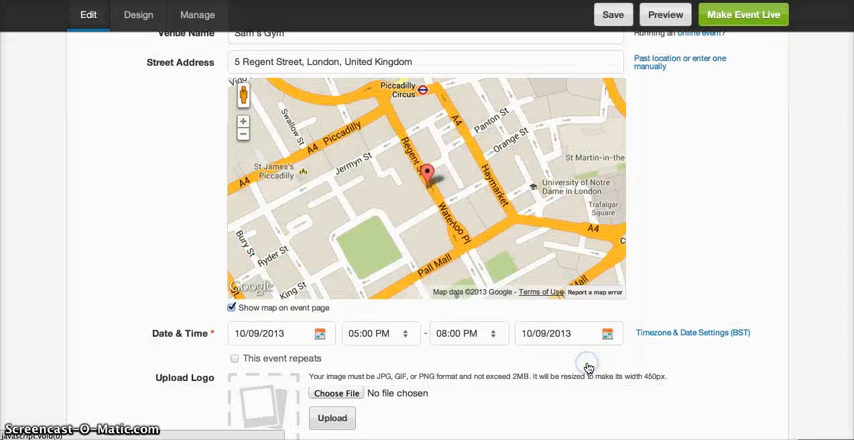
Type 'Write your event description here' into the Event Description editor
scroll(down, 3)
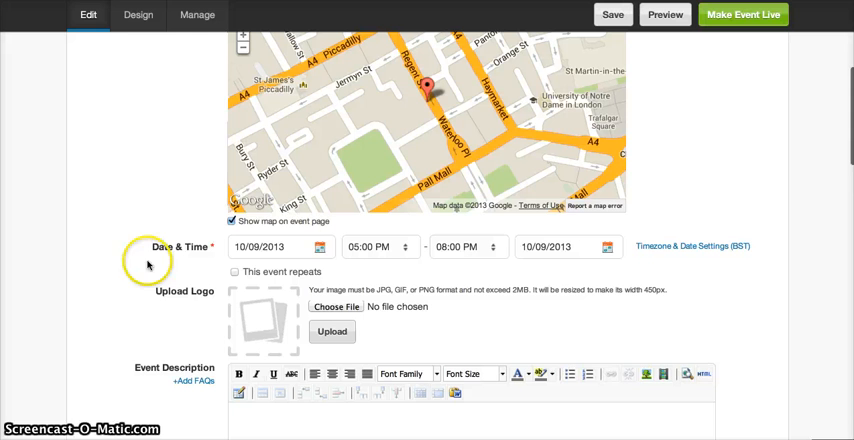
mouse_move(330, 306)
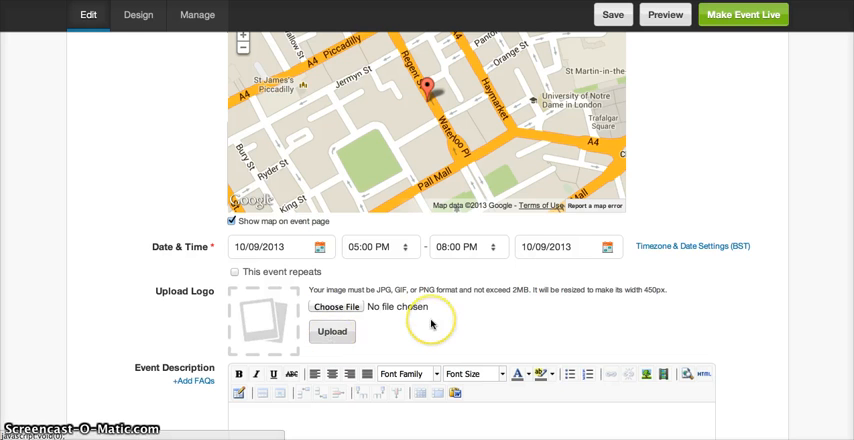
scroll(down, 3)
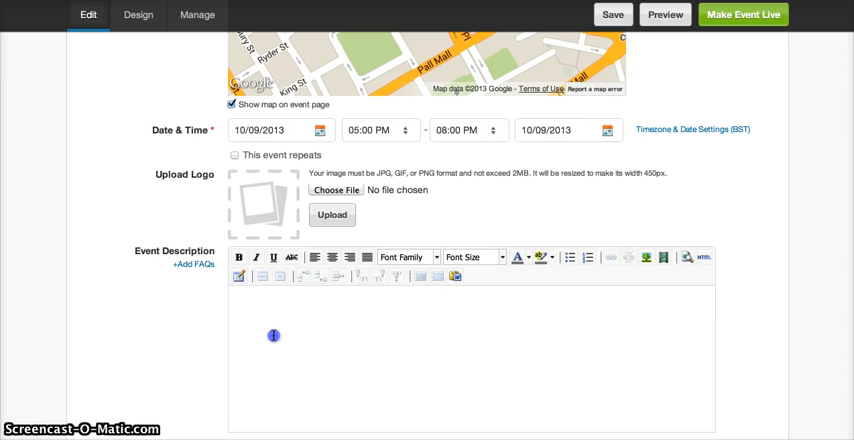
text(Write your)
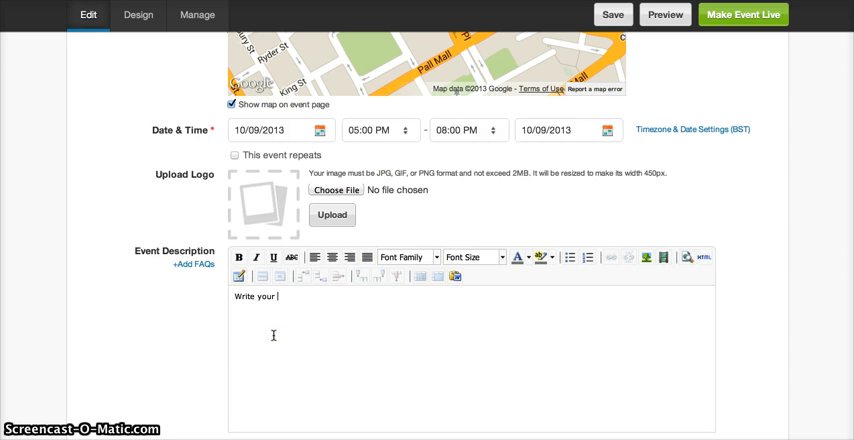
text(event description here)
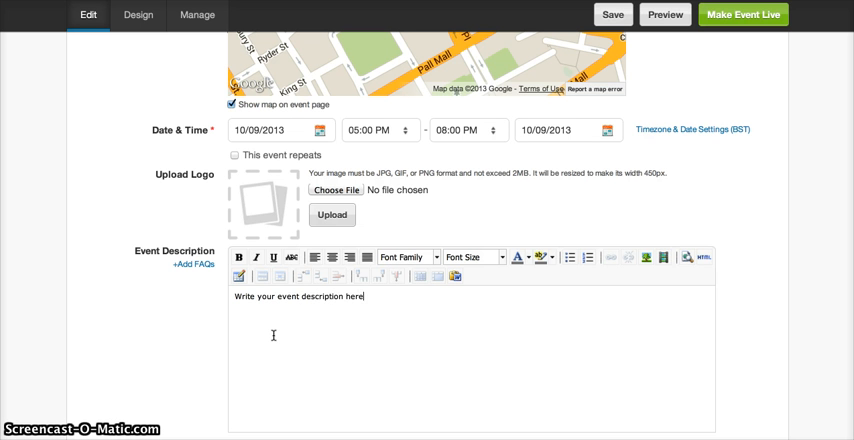
scroll(down, 3)
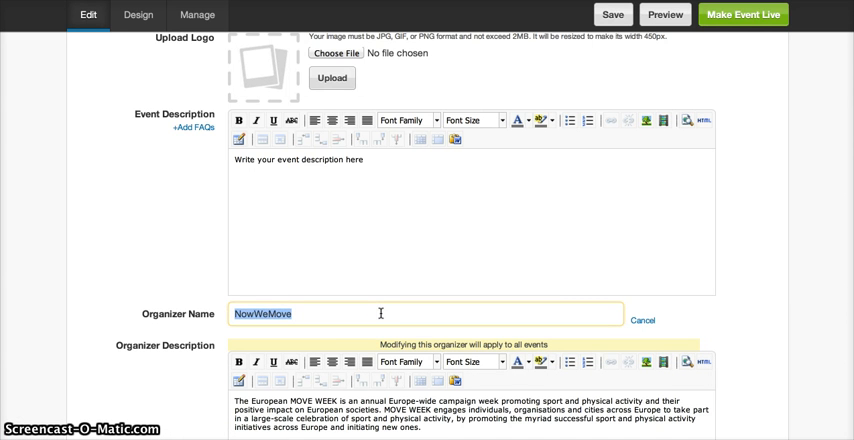
Change the organizer name to 'Charlotte's Organization'
text(Charlotte)
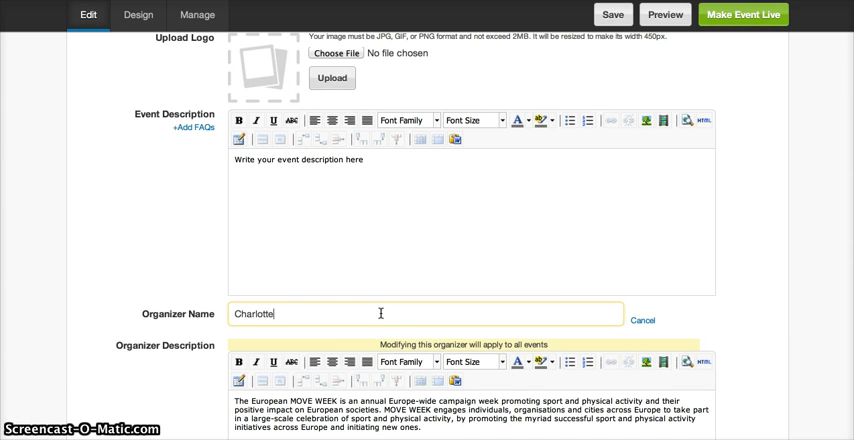
text('s Organizatio)
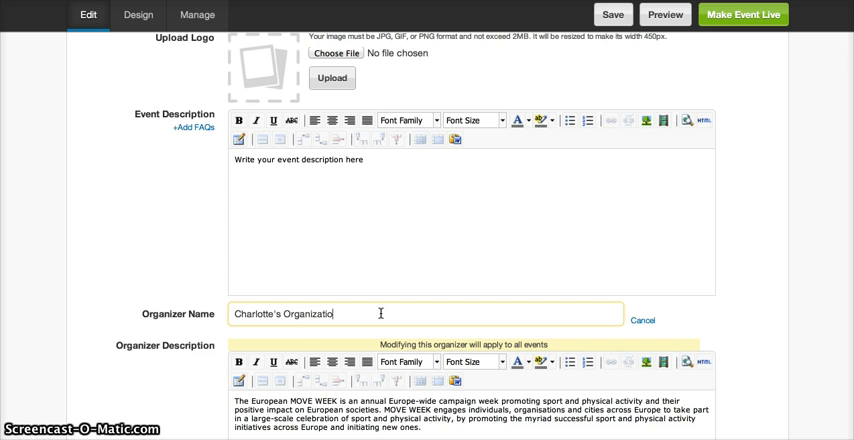
scroll(down, 3)
text(Write your)
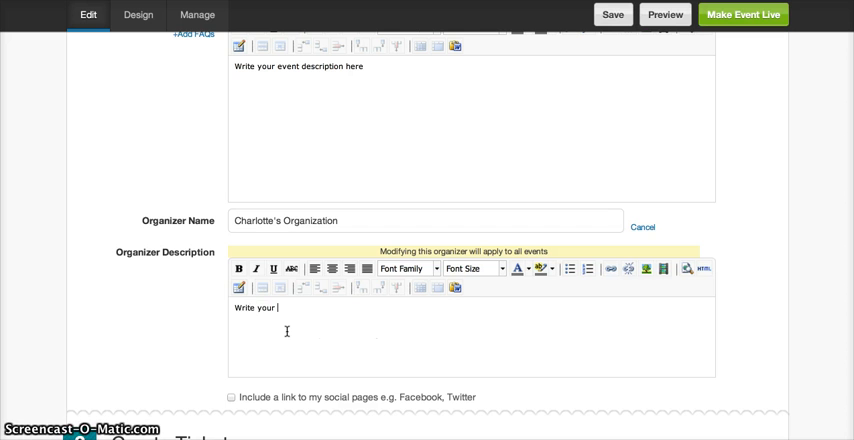
Set the organizer description to 'Write your organizer description here'
text(organizer)
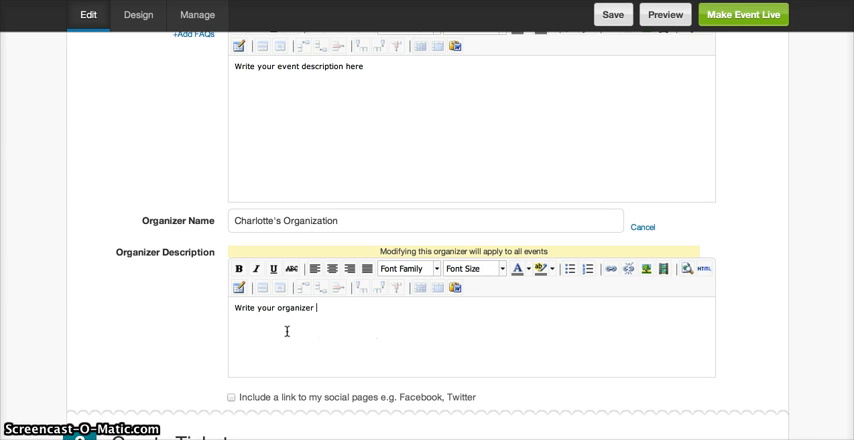
text(descript)
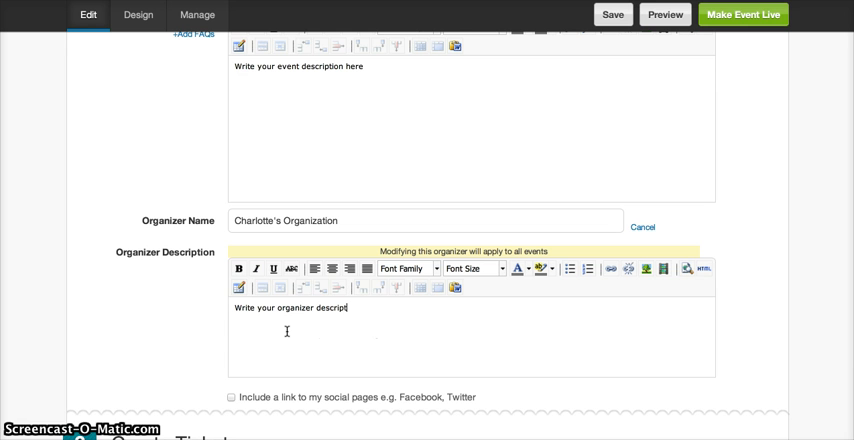
text(ion here)
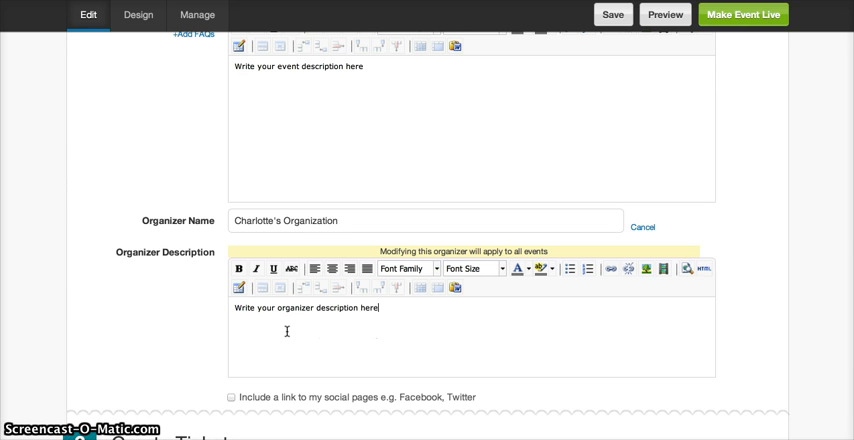
scroll(down, 3)
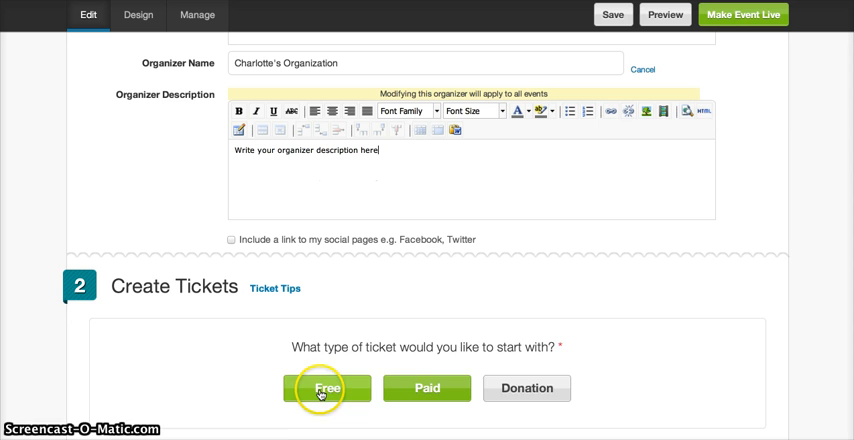
Add a Free ticket named 'Expected Participants' with quantity 250
click(327, 388)
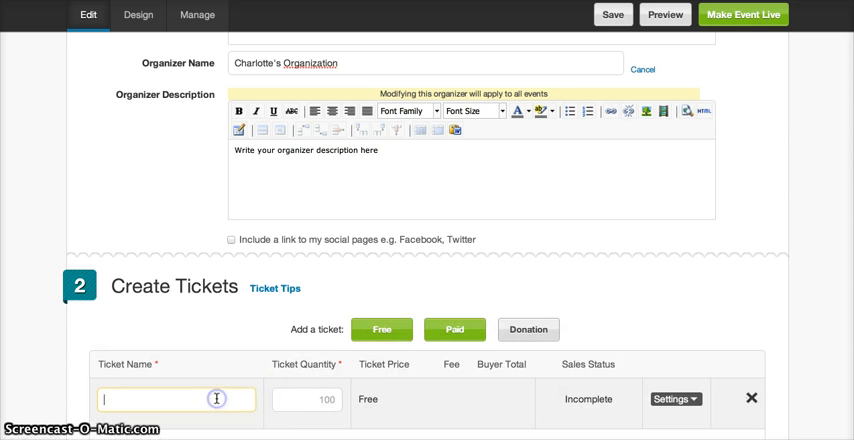
text(Expected Participants)
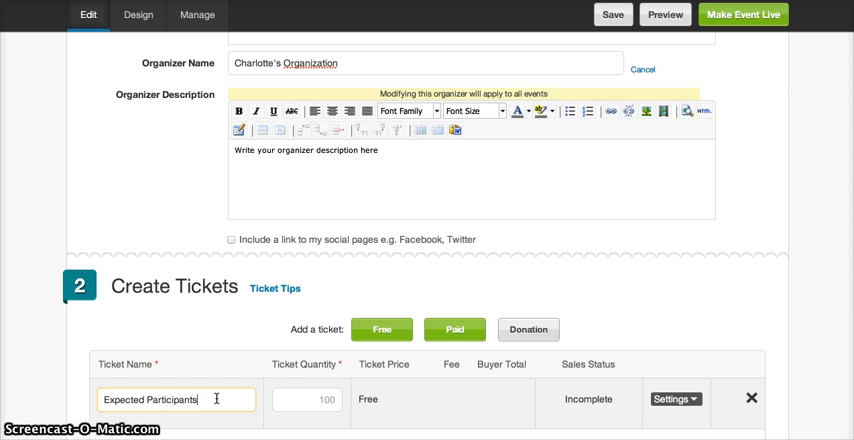
click(307, 399)
text(250)
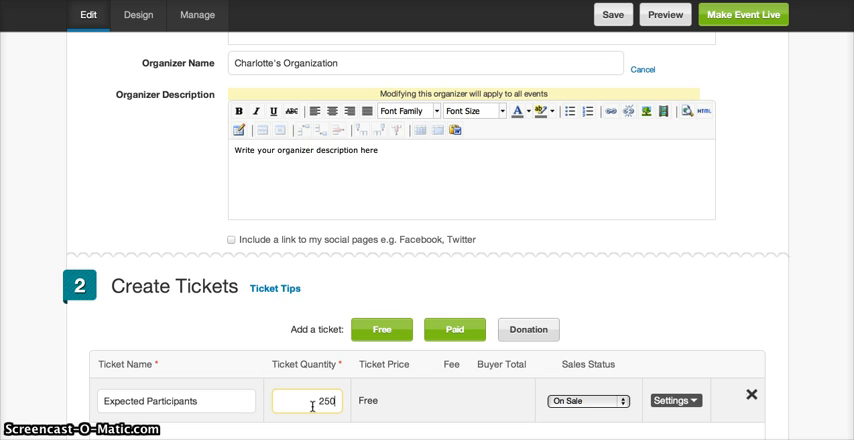
scroll(down, 3)
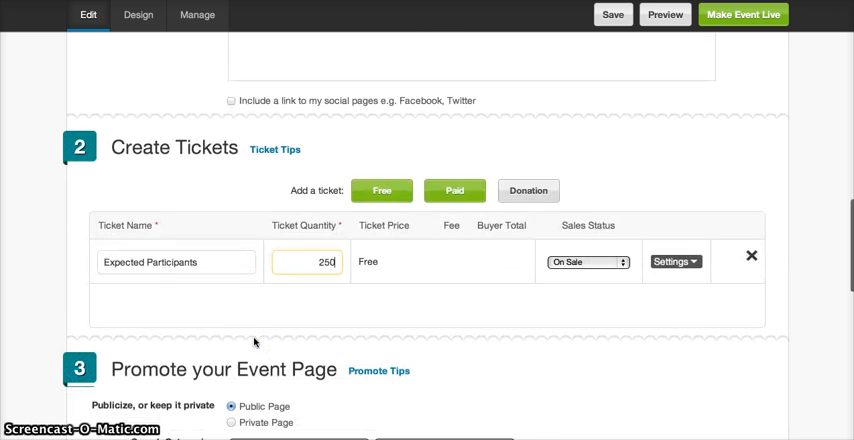
scroll(down, 3)
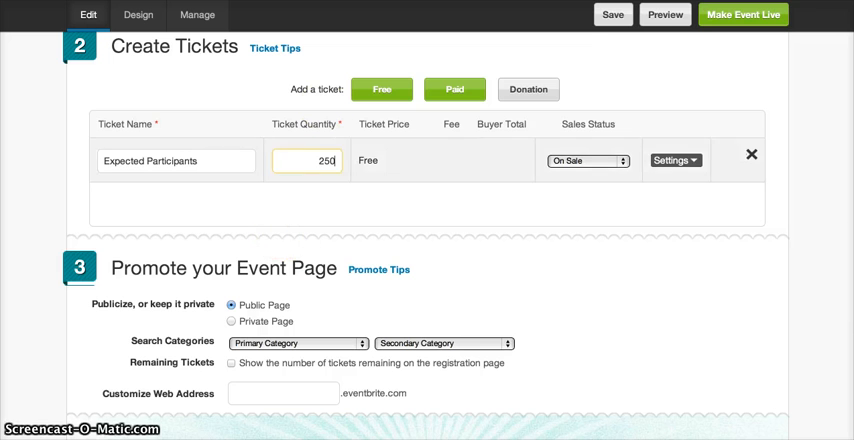
mouse_move(612, 14)
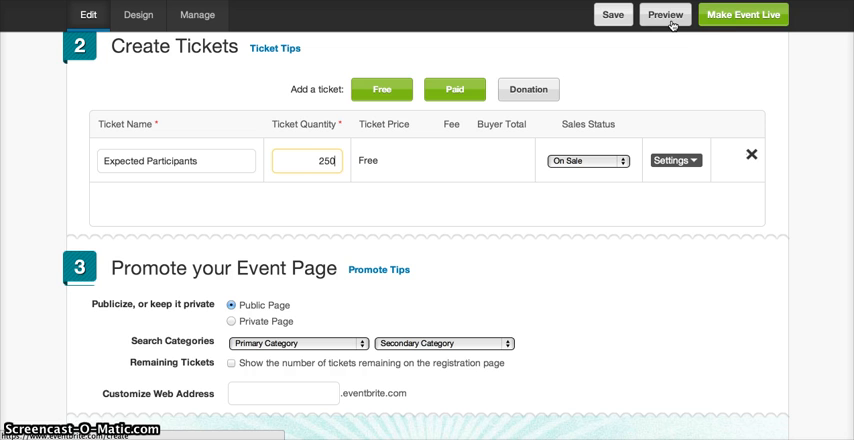
mouse_move(736, 24)
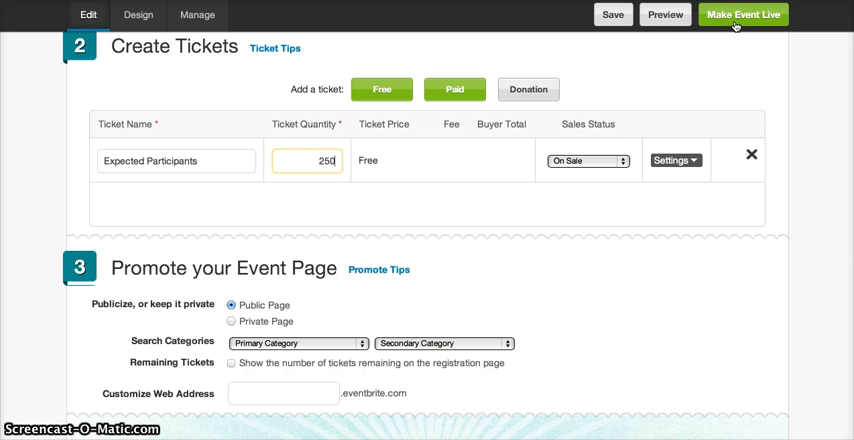
mouse_move(695, 56)
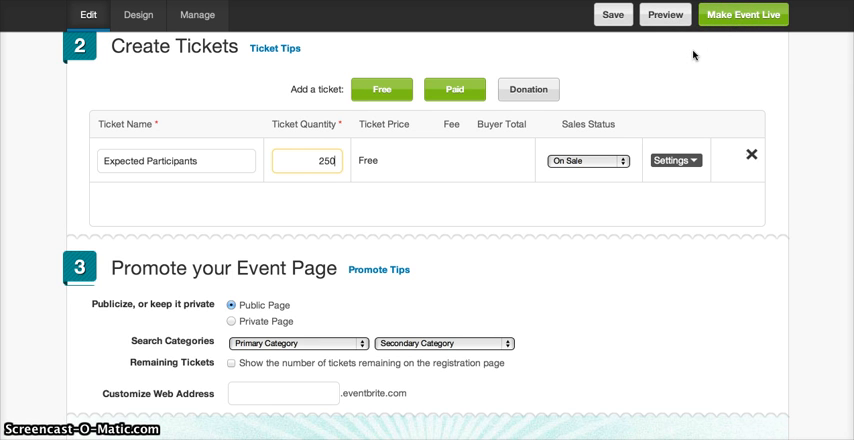